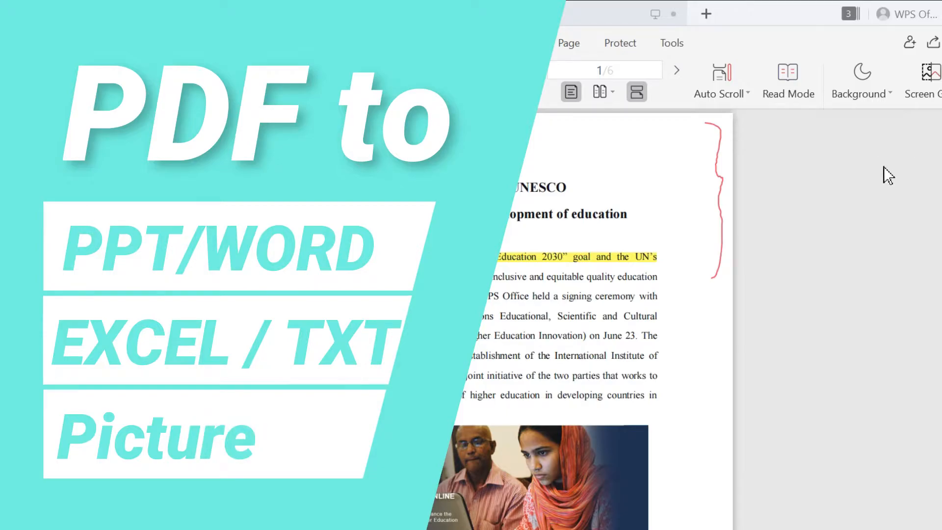
mouse_move(839, 172)
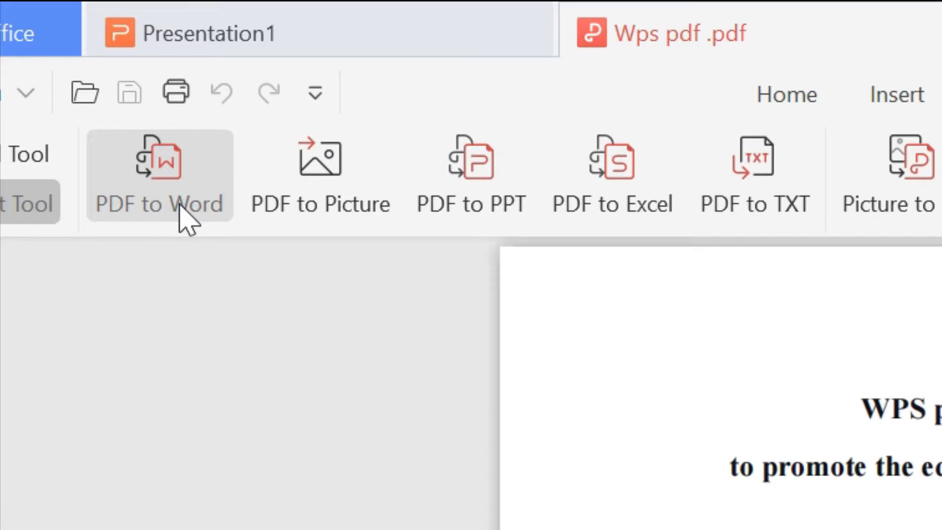
mouse_move(320, 163)
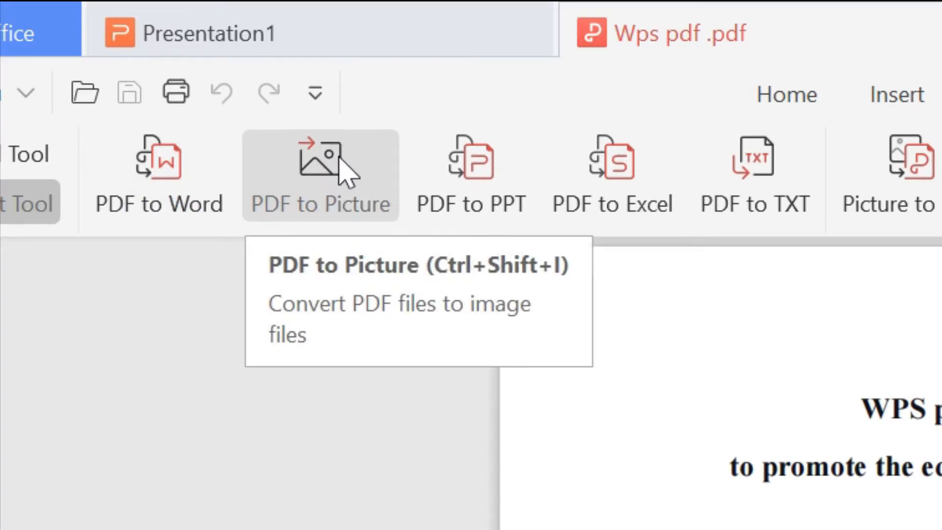
mouse_move(471, 174)
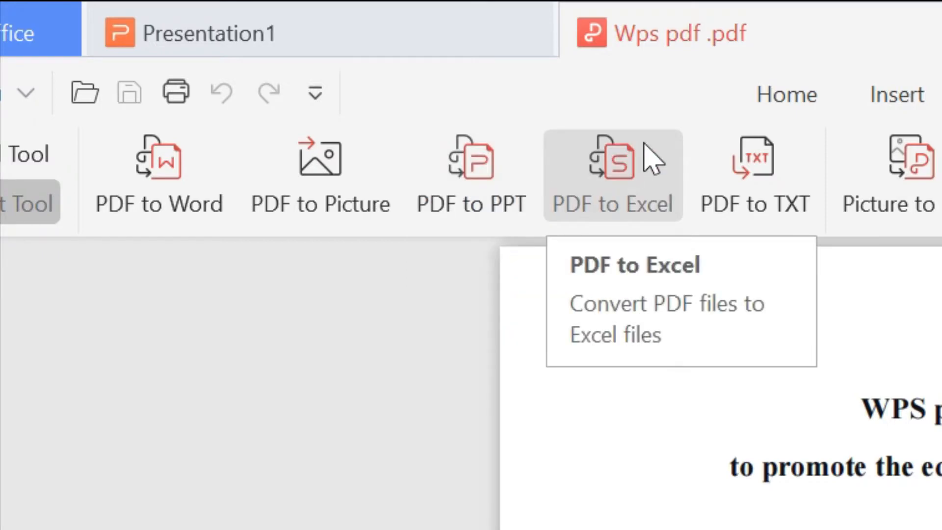
mouse_move(752, 174)
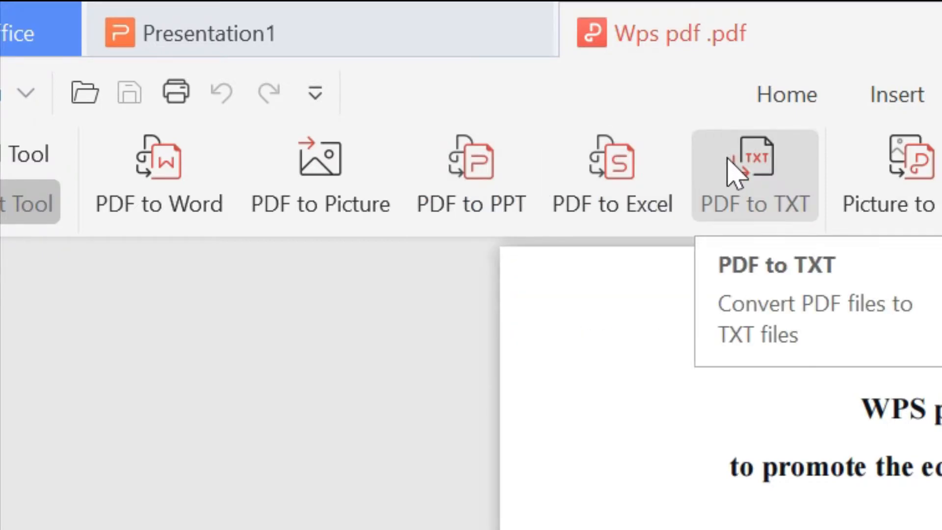
mouse_move(586, 303)
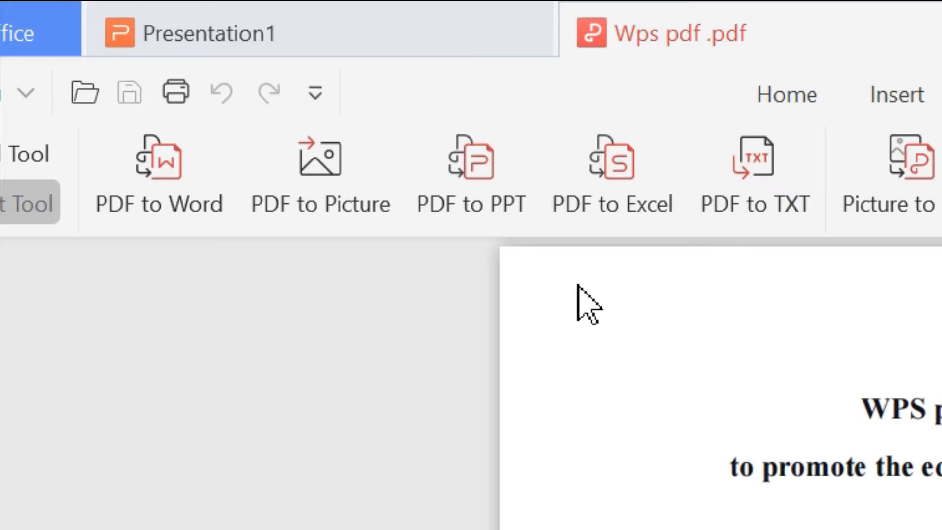
mouse_move(509, 269)
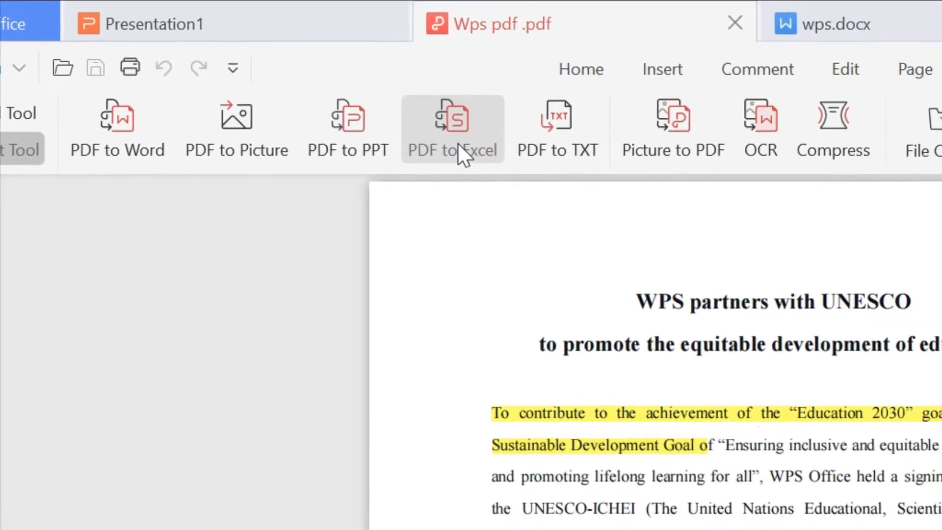
Step: Convert the six-page PDF to 'Wps pdf .xlsx', view the workbook, and return to the PDF
click(453, 129)
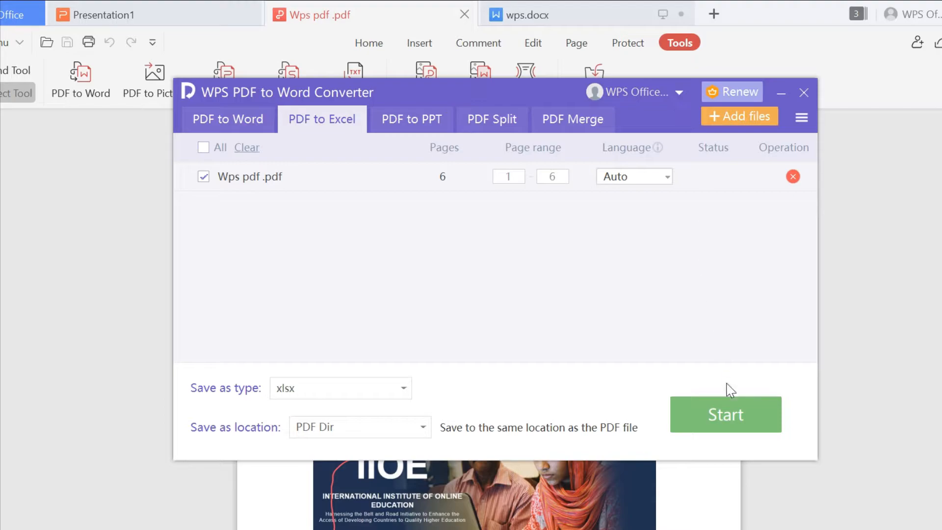
click(725, 414)
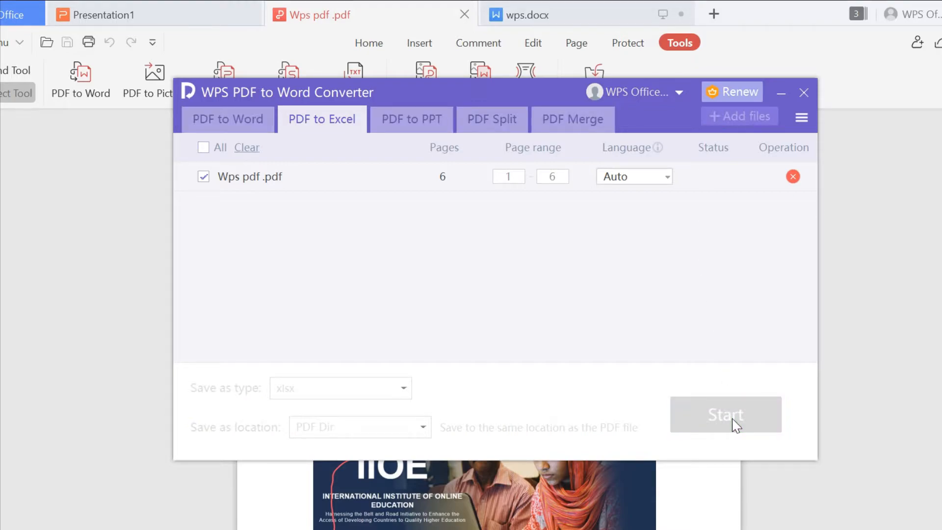
click(725, 414)
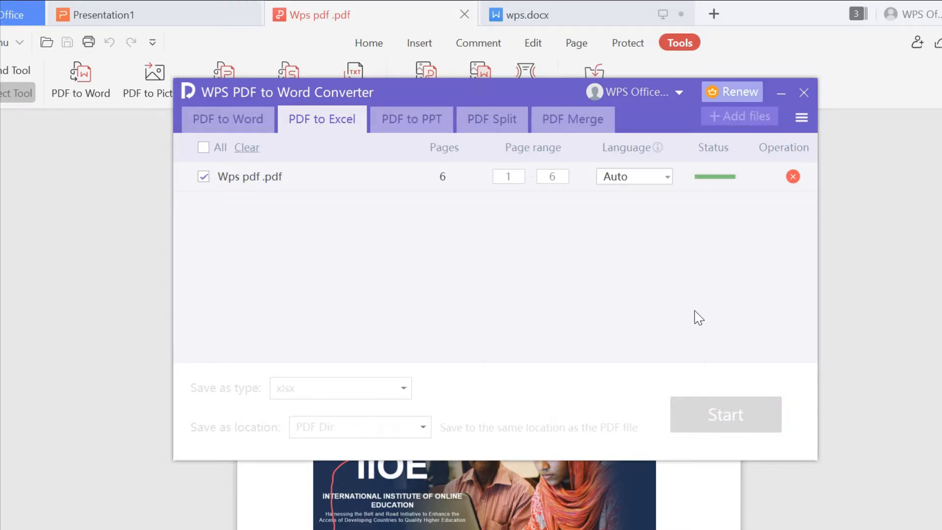
click(725, 414)
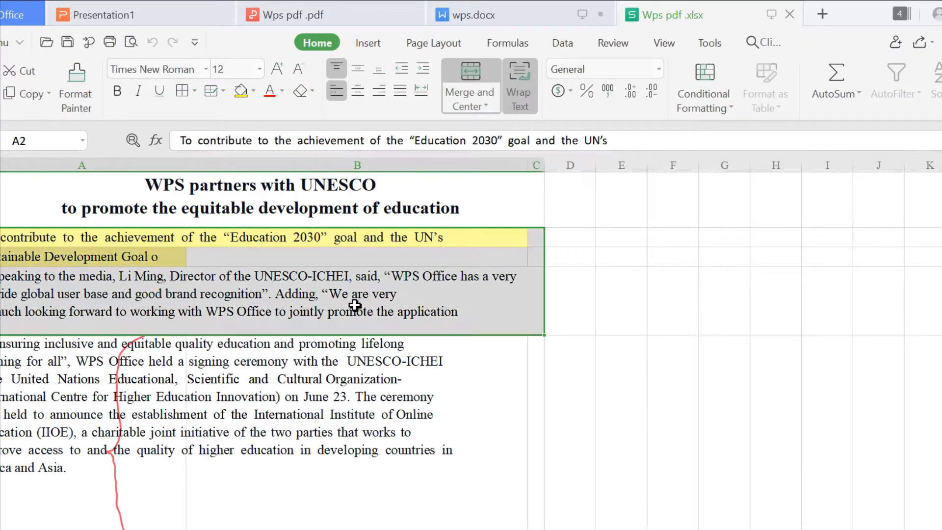
click(291, 14)
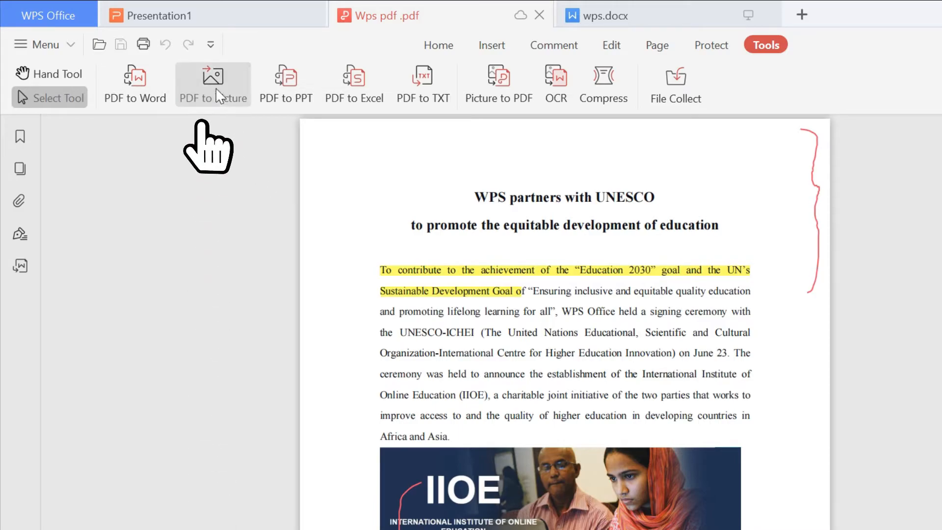
Step: Export all pages as one long PNG picture, toggling the WPS Cloud backup option
click(211, 84)
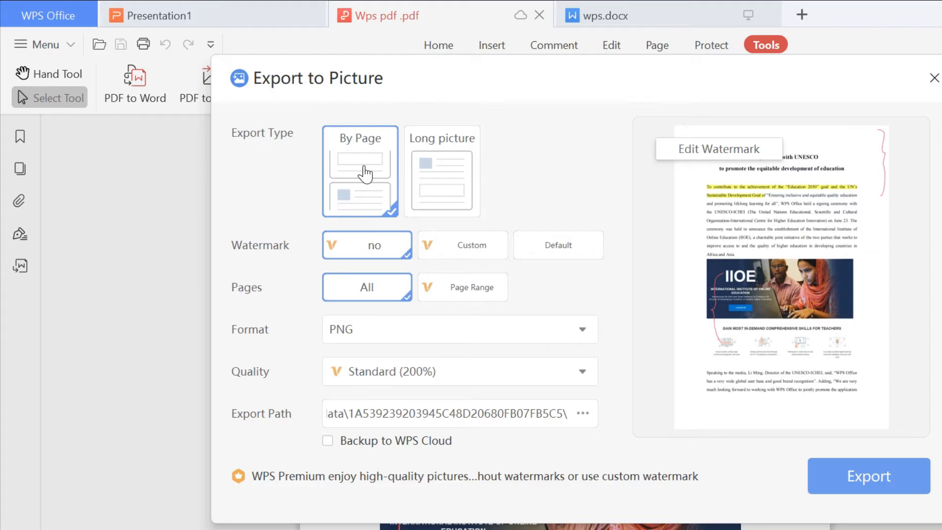
click(442, 171)
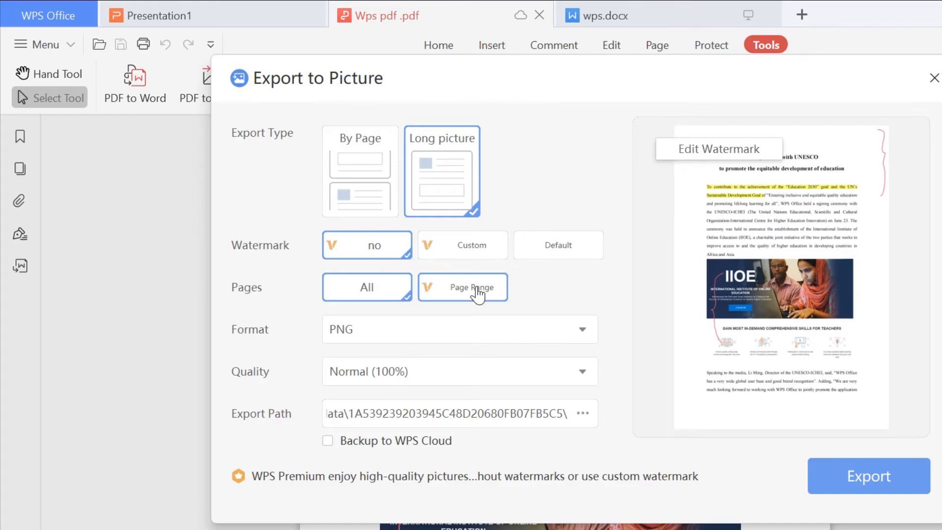
click(366, 287)
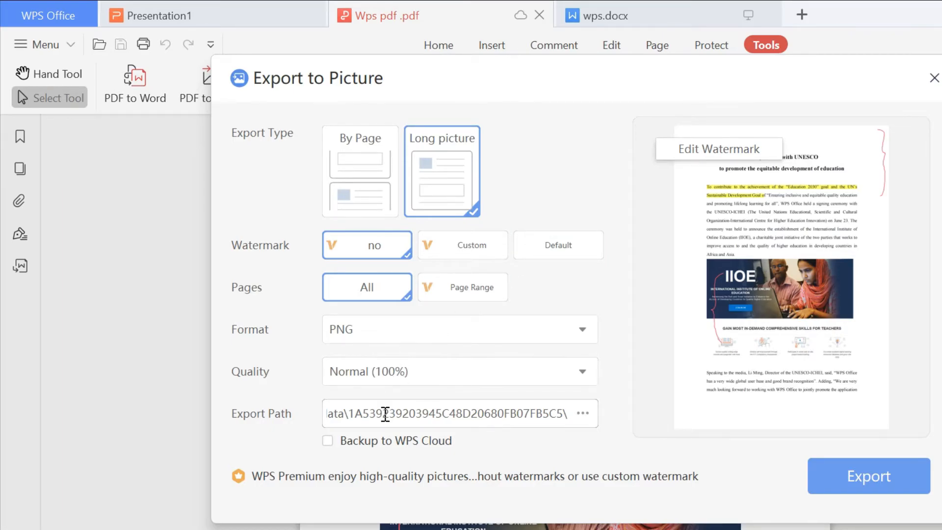
click(327, 440)
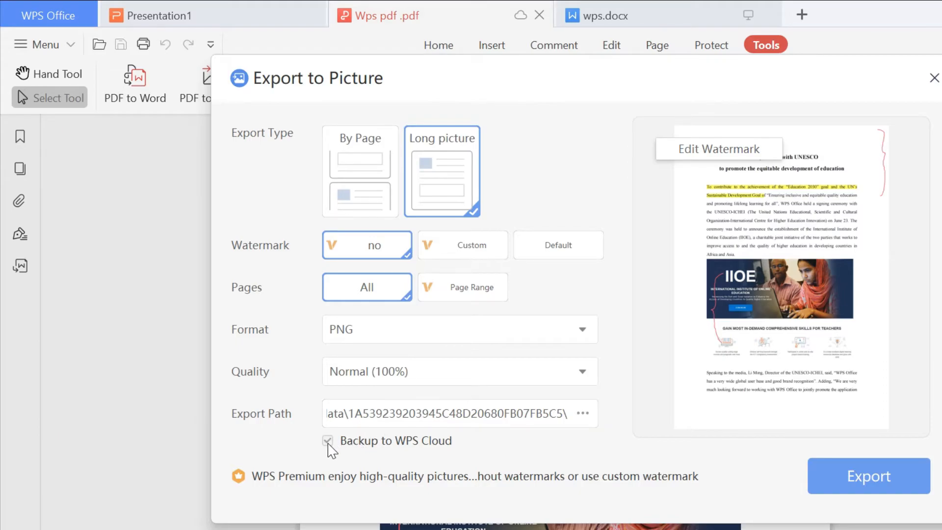
click(867, 476)
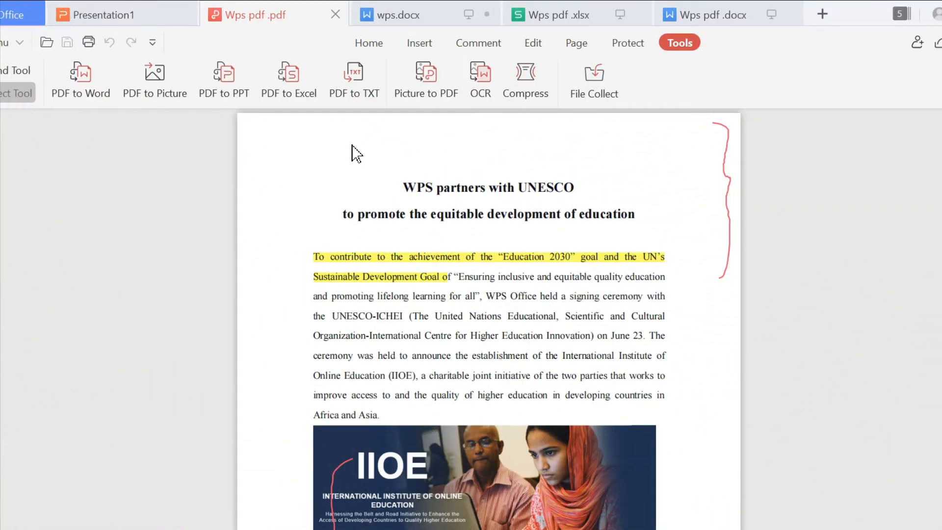
Step: Convert pages 1–6 of the article to a TXT file and open it
click(354, 81)
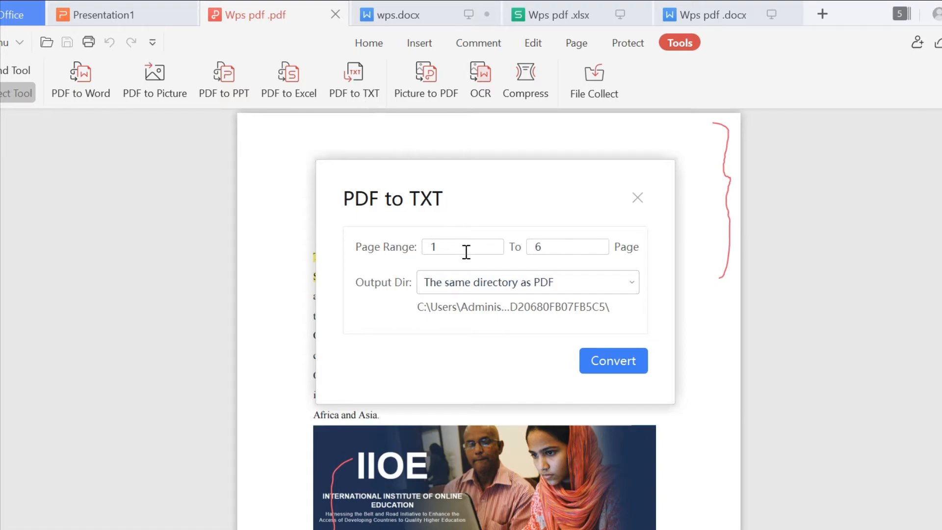
mouse_move(612, 305)
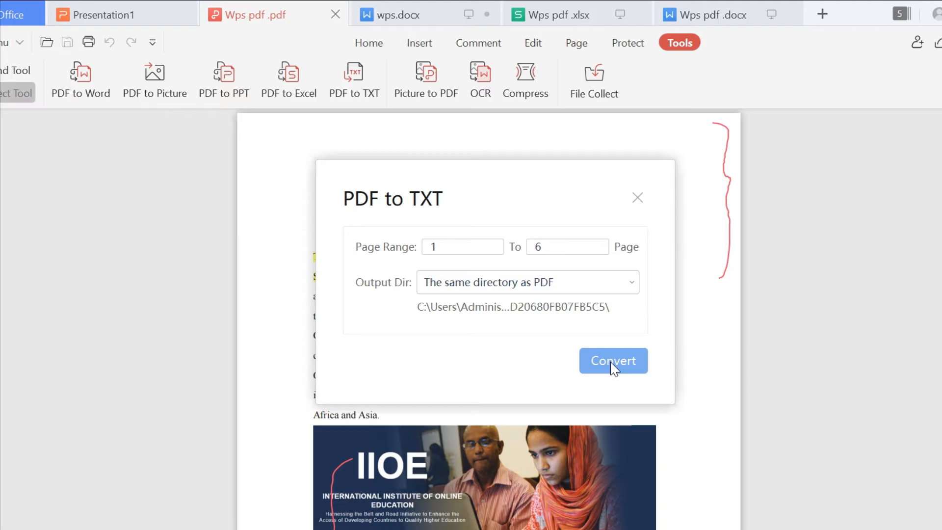
click(613, 360)
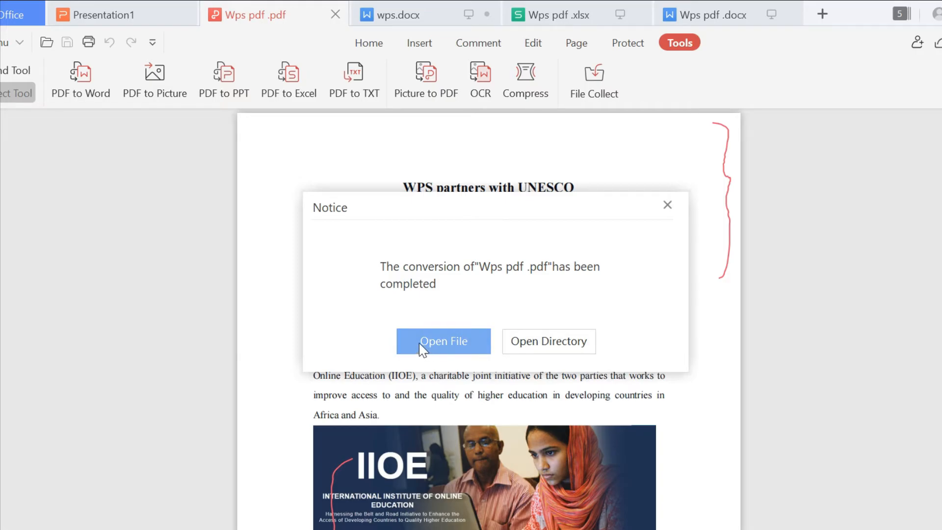
click(444, 341)
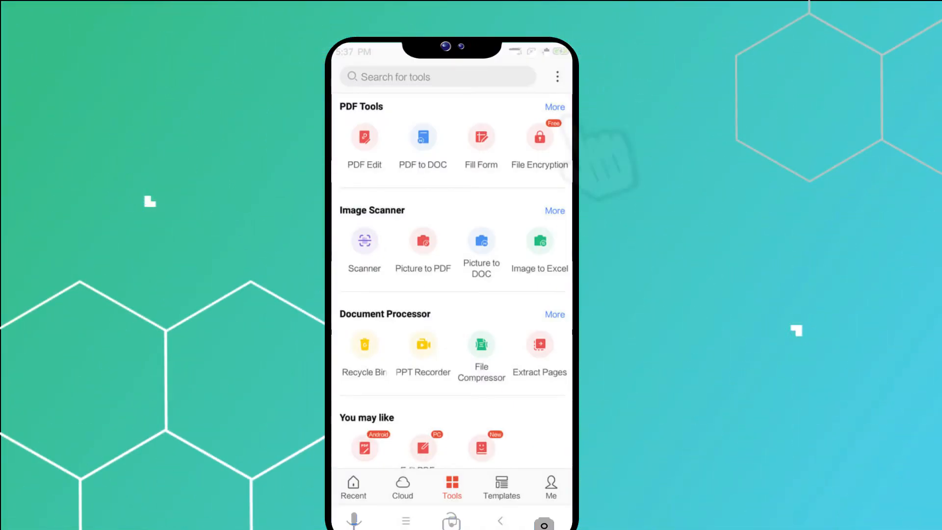
Step: Expand PDF Tools via More to list PDF Edit, Add text and PDF Watermark
click(553, 106)
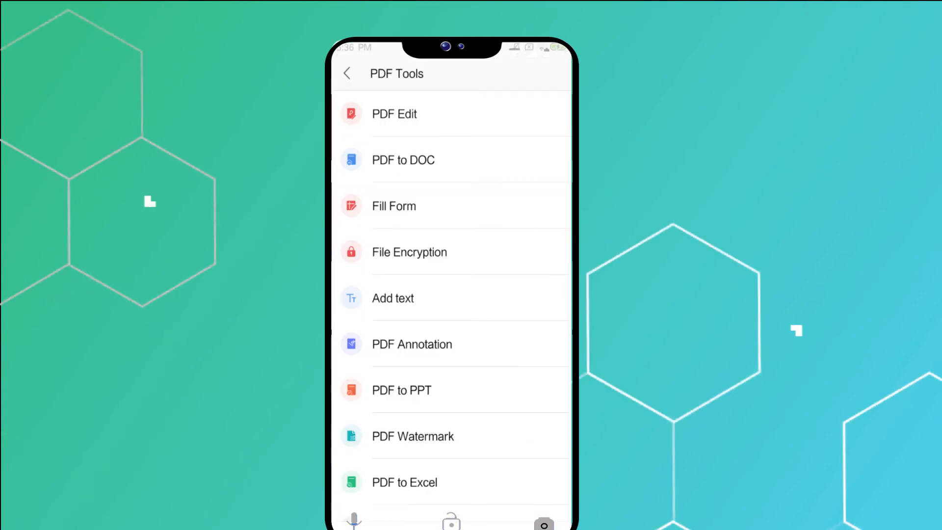